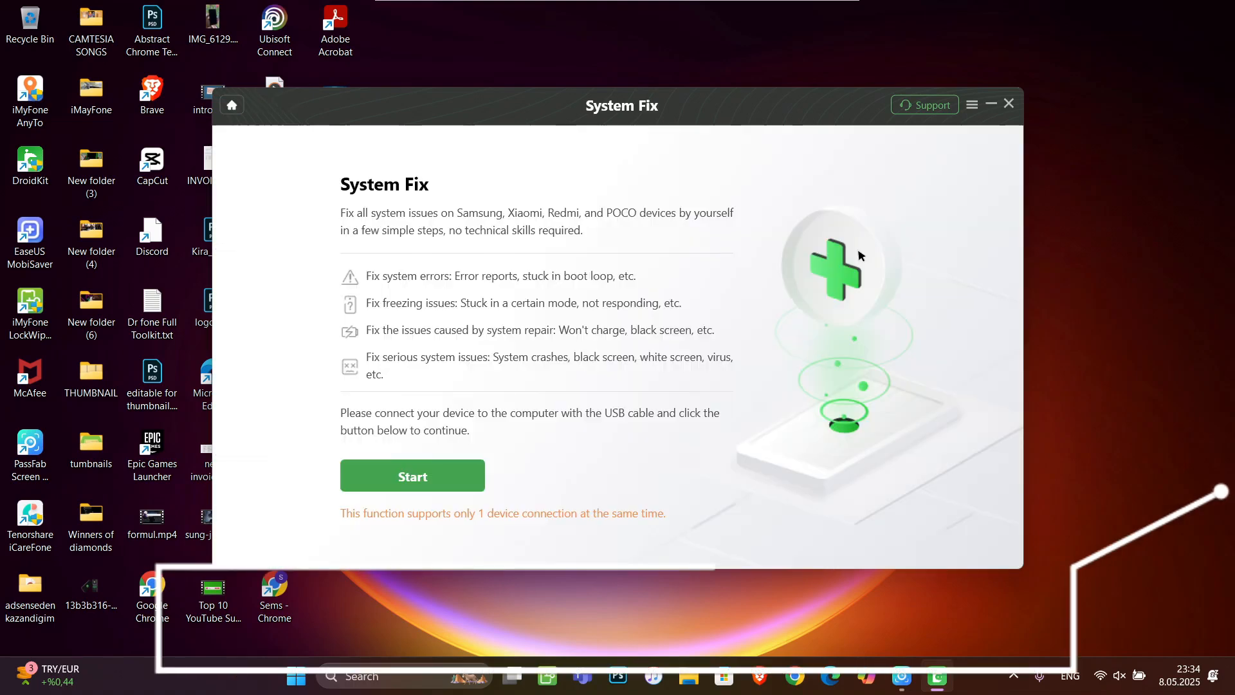
# Step: Run System Fix matching to firmware A310FXXU3CQL3 and request its download
pyautogui.click(411, 474)
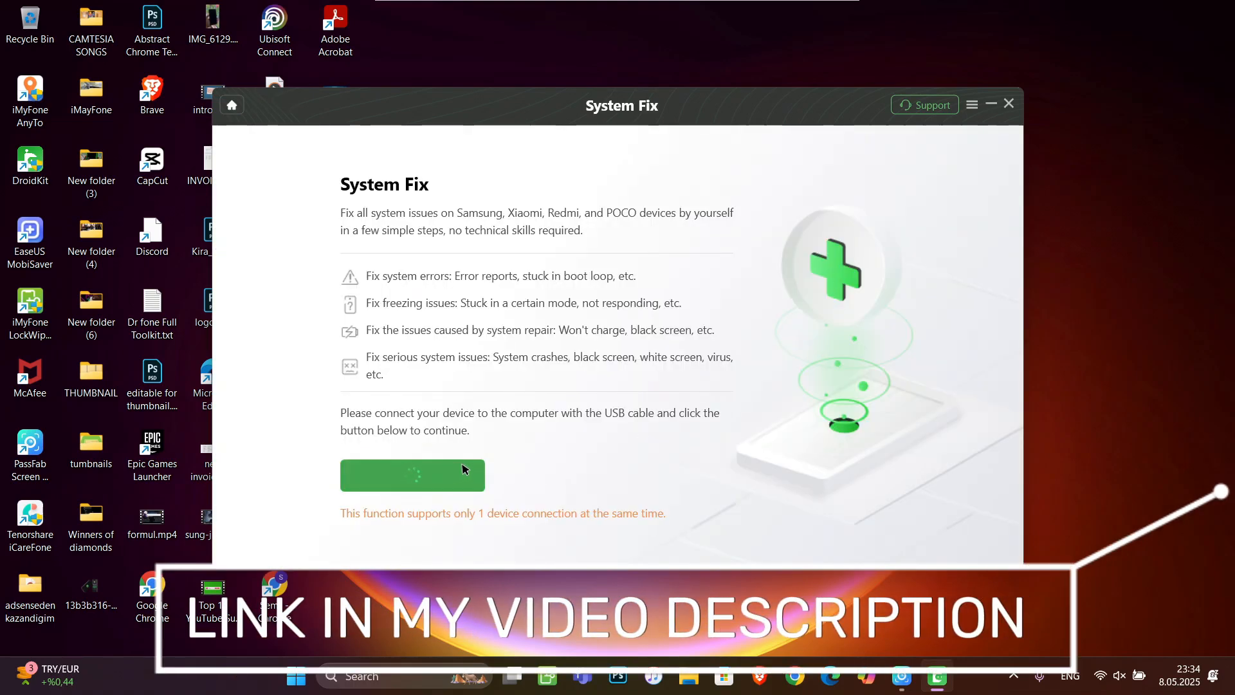
pyautogui.click(412, 475)
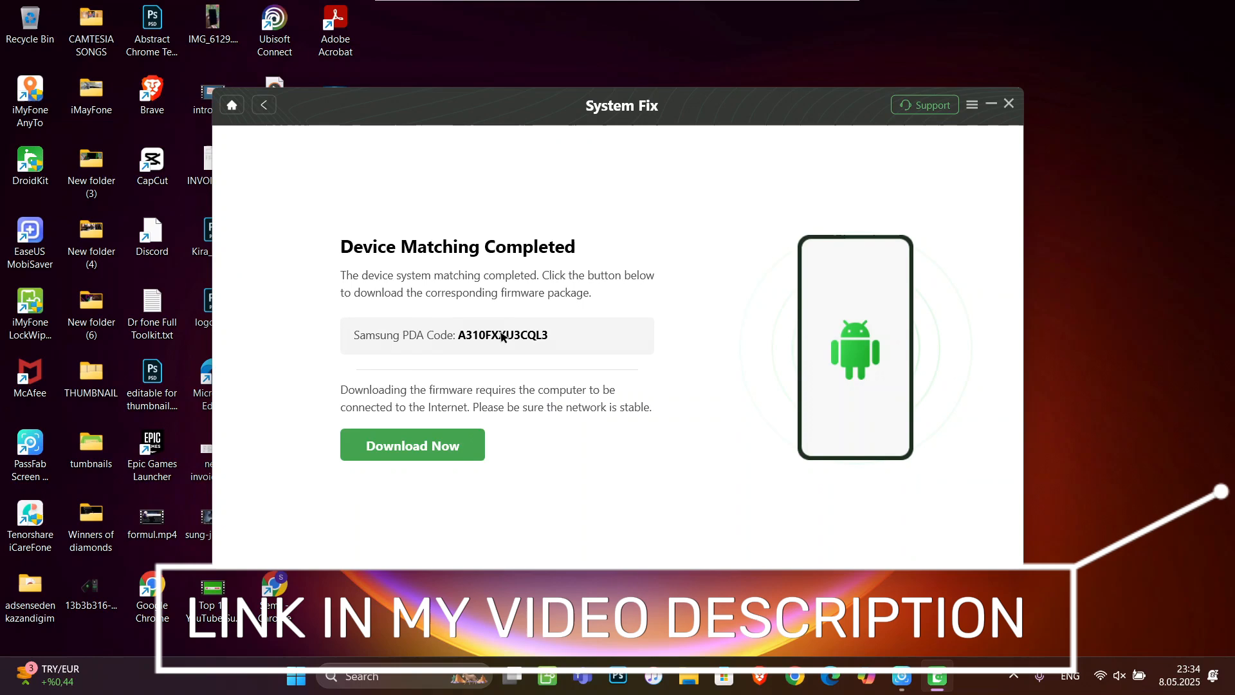
pyautogui.moveTo(444, 369)
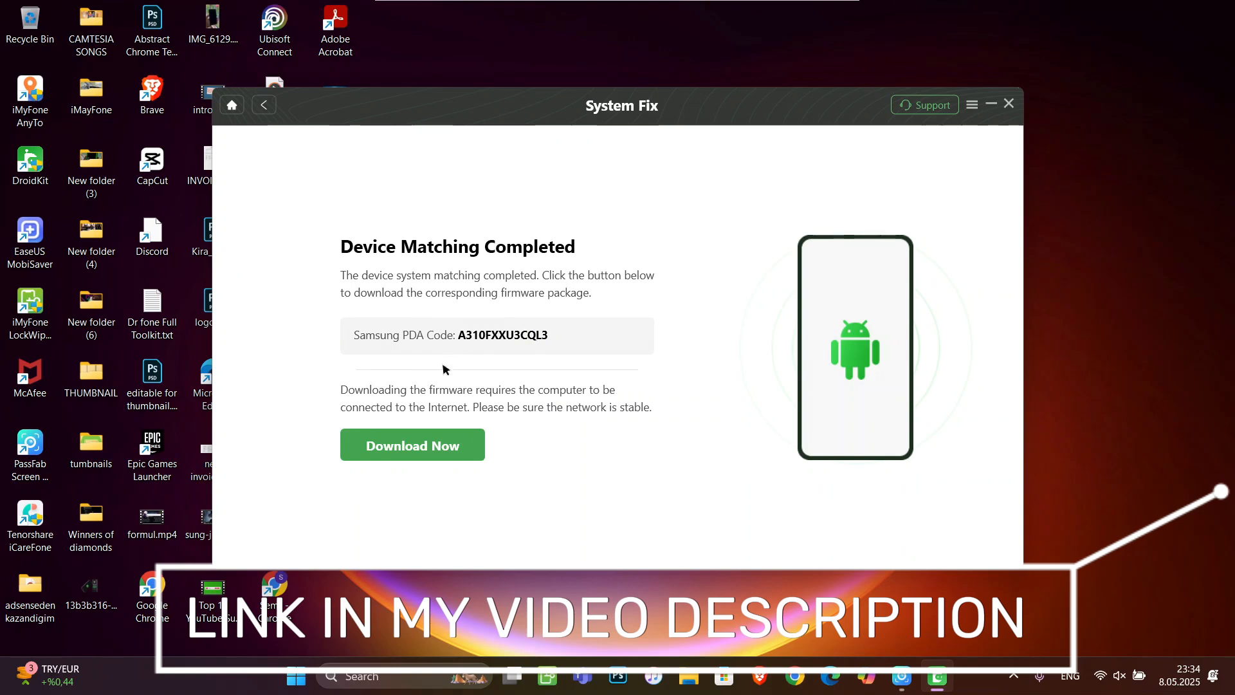
pyautogui.click(412, 444)
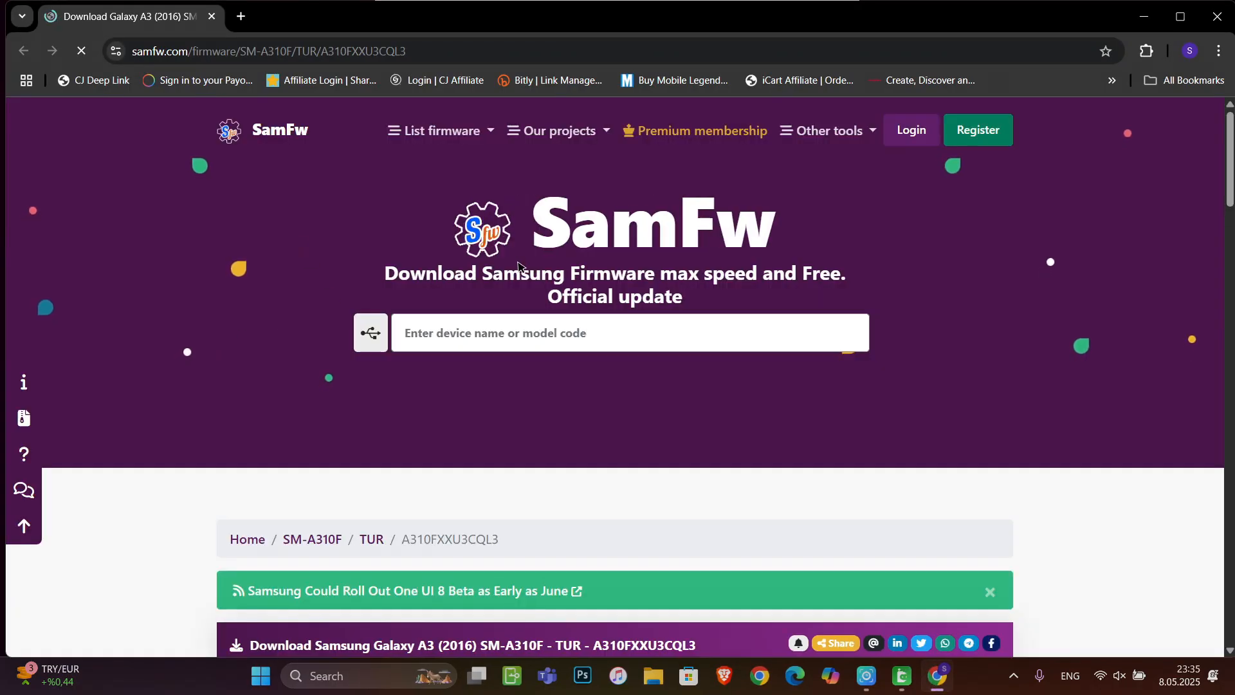
# Step: Download the 1.87 GB A310FXXU3CQL3 zip for SM-A310F Turkey via Download on Browser
pyautogui.scroll(-3)
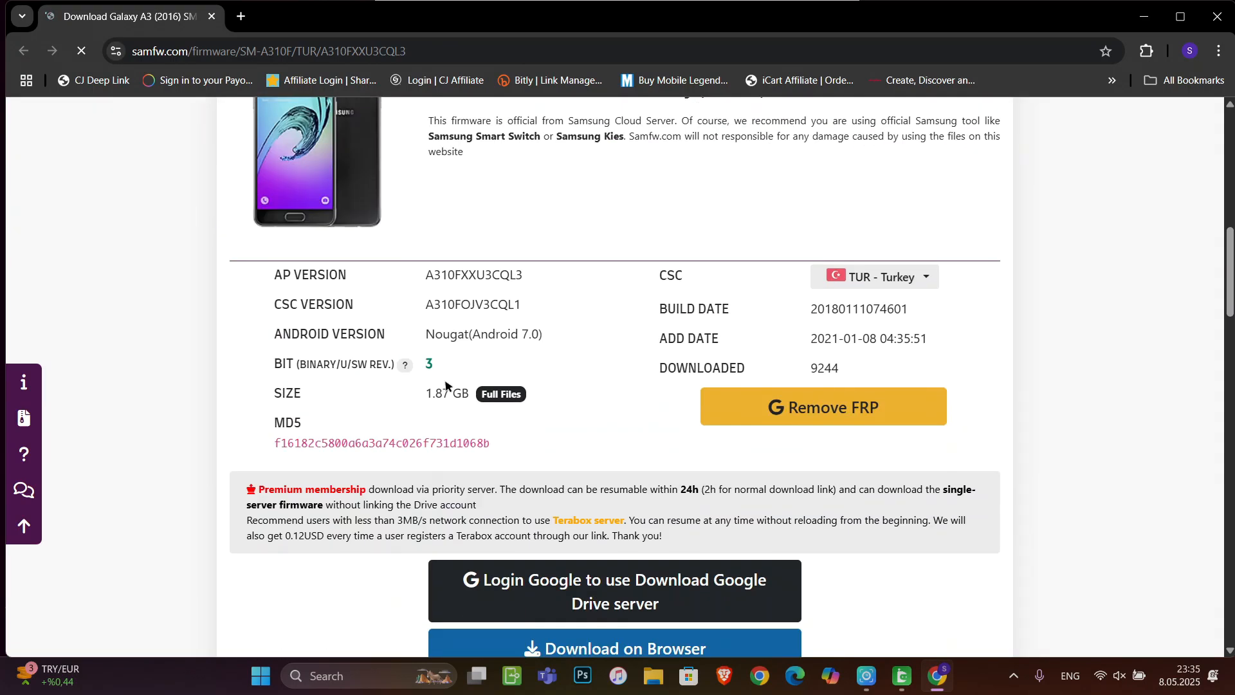
pyautogui.scroll(-3)
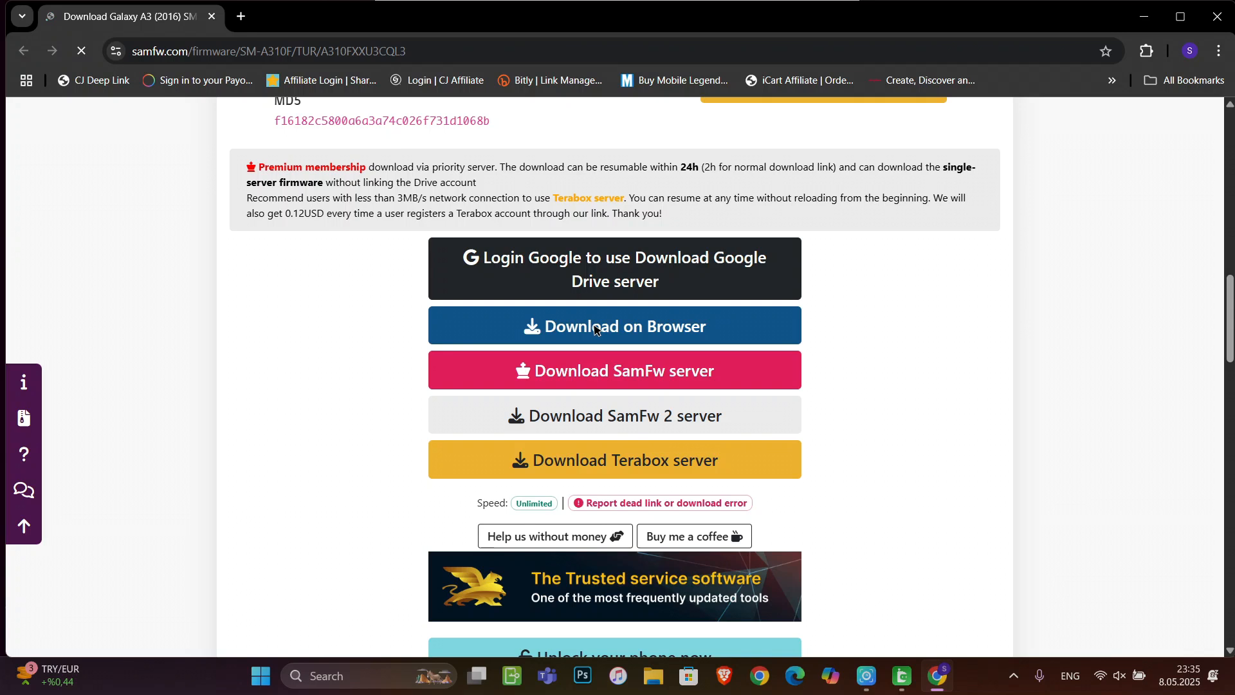
pyautogui.click(614, 326)
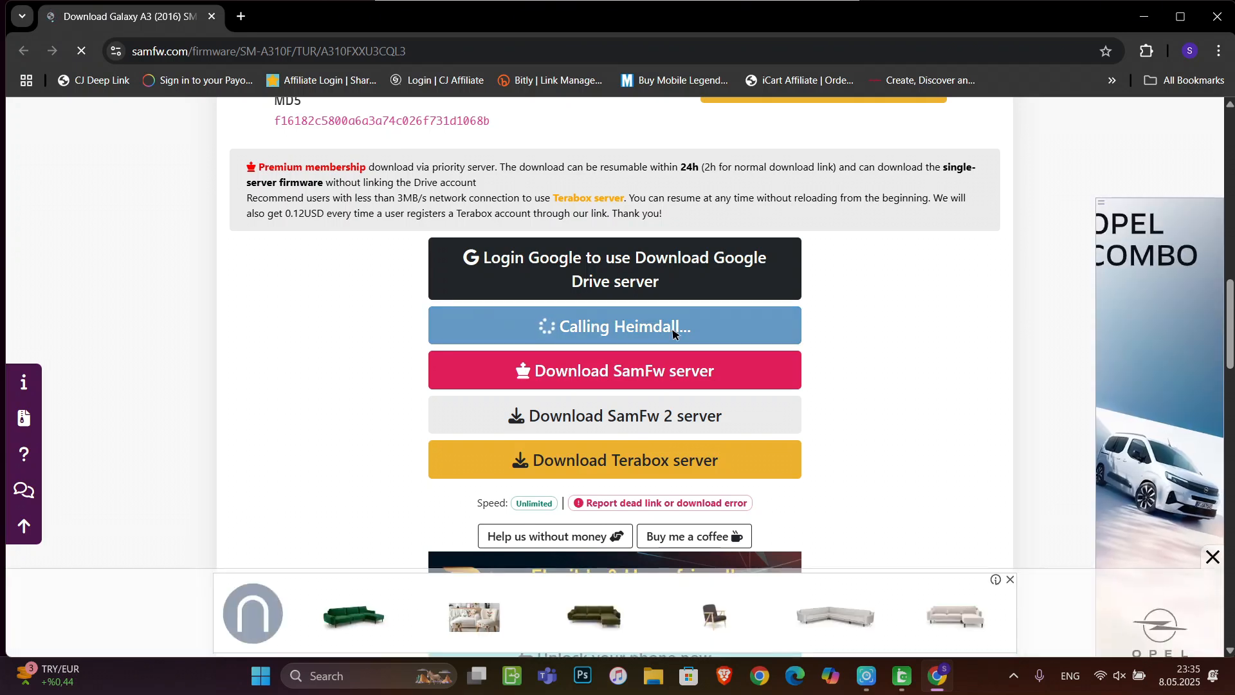
pyautogui.click(615, 325)
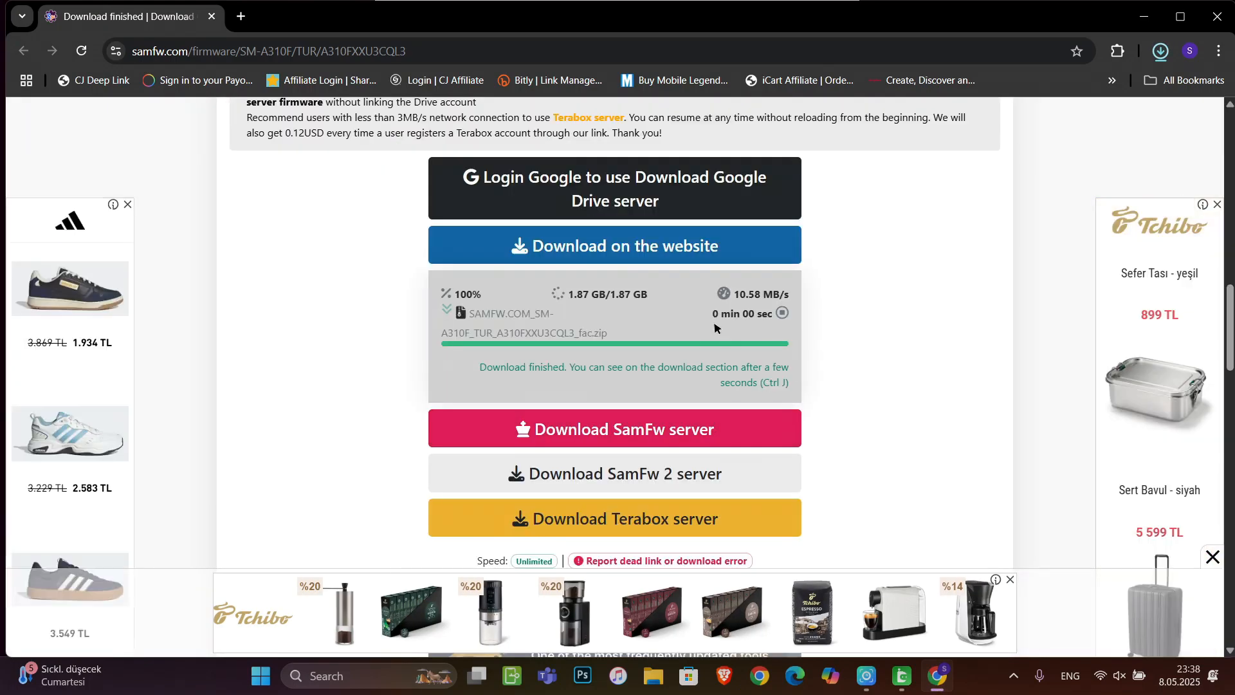
pyautogui.click(1158, 50)
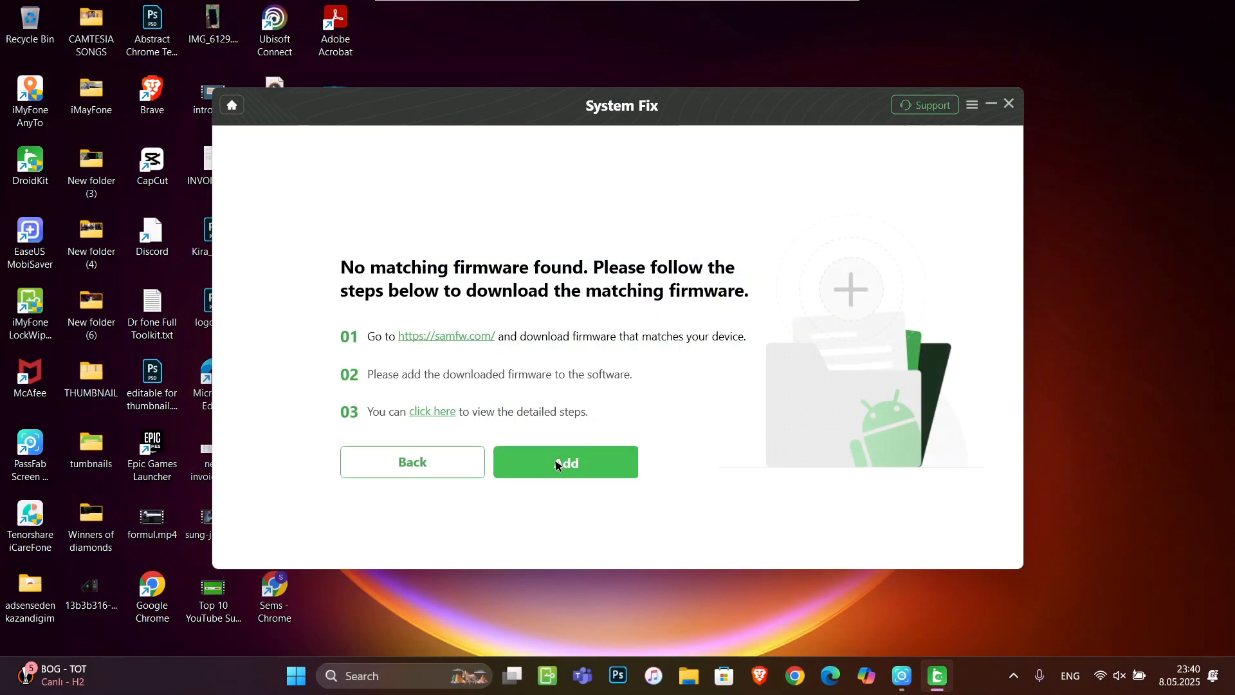
# Step: Add the SAMFW A310FXXU3CQL3 zip from the Downloads folder as the firmware
pyautogui.click(564, 462)
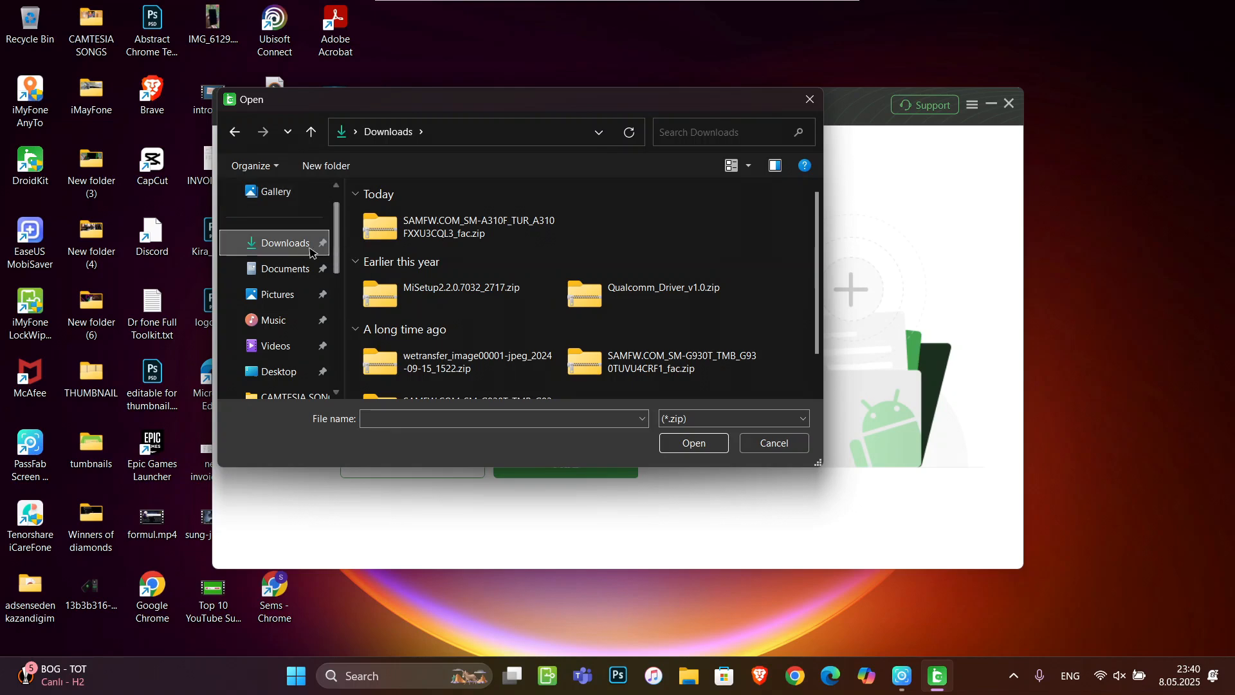
pyautogui.click(457, 227)
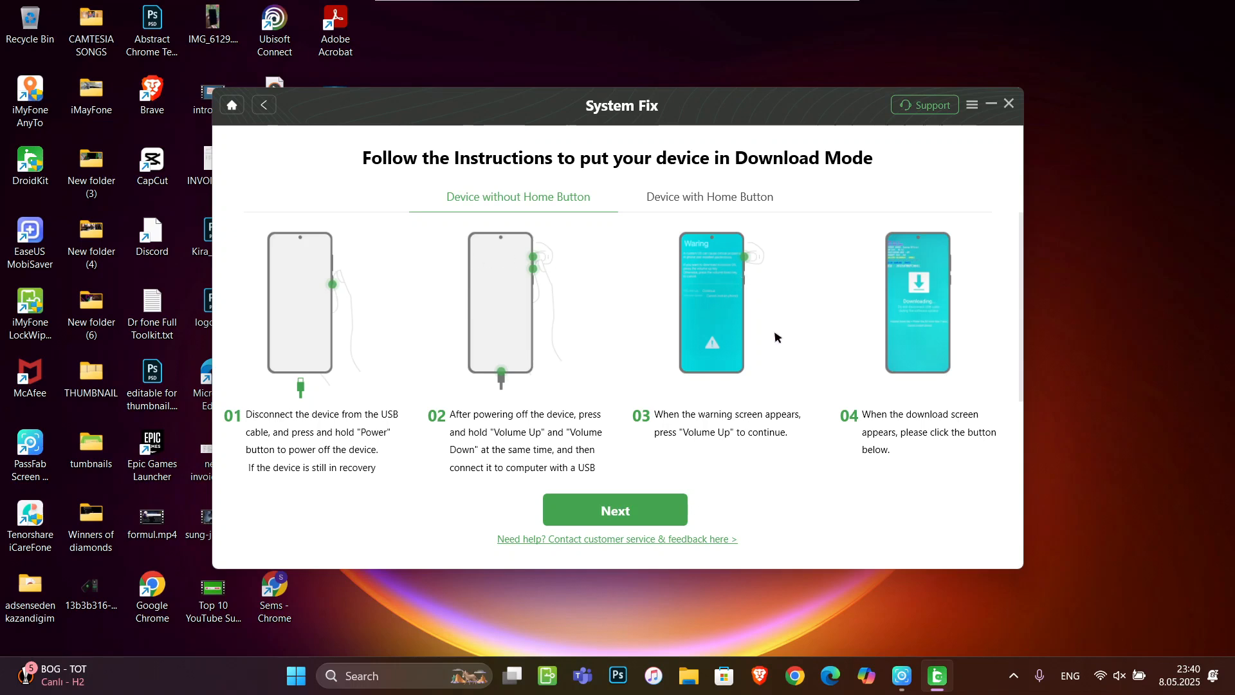
pyautogui.moveTo(770, 344)
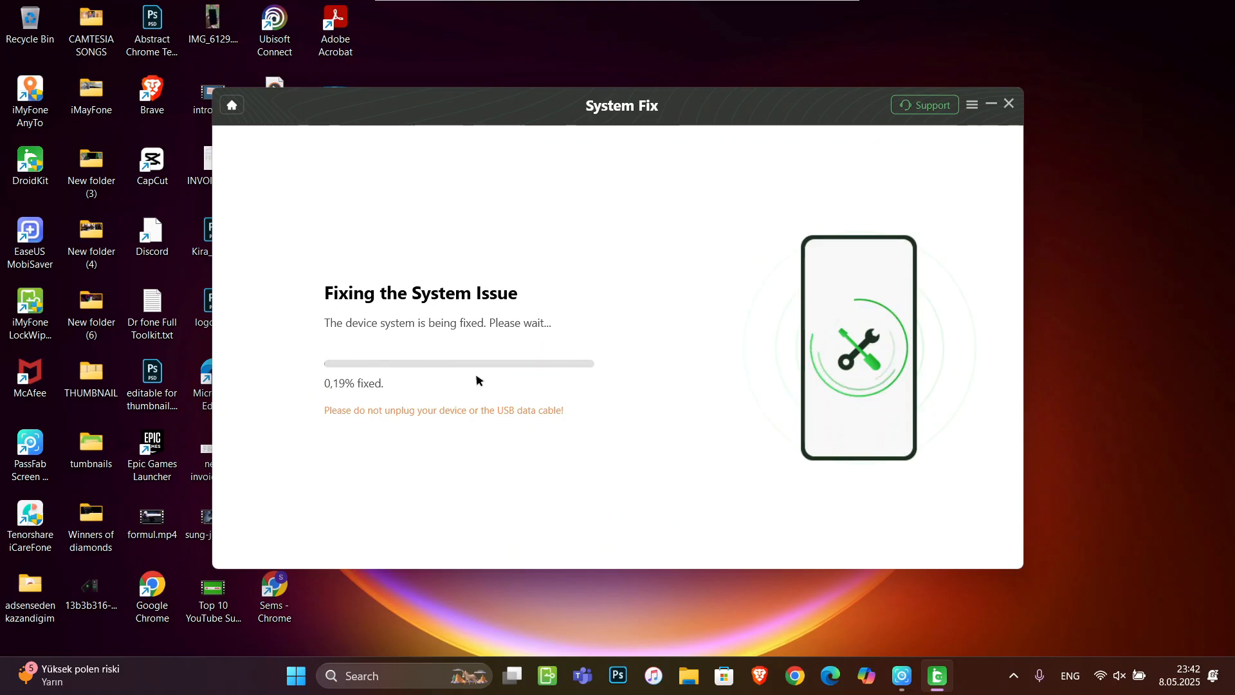
pyautogui.moveTo(545, 335)
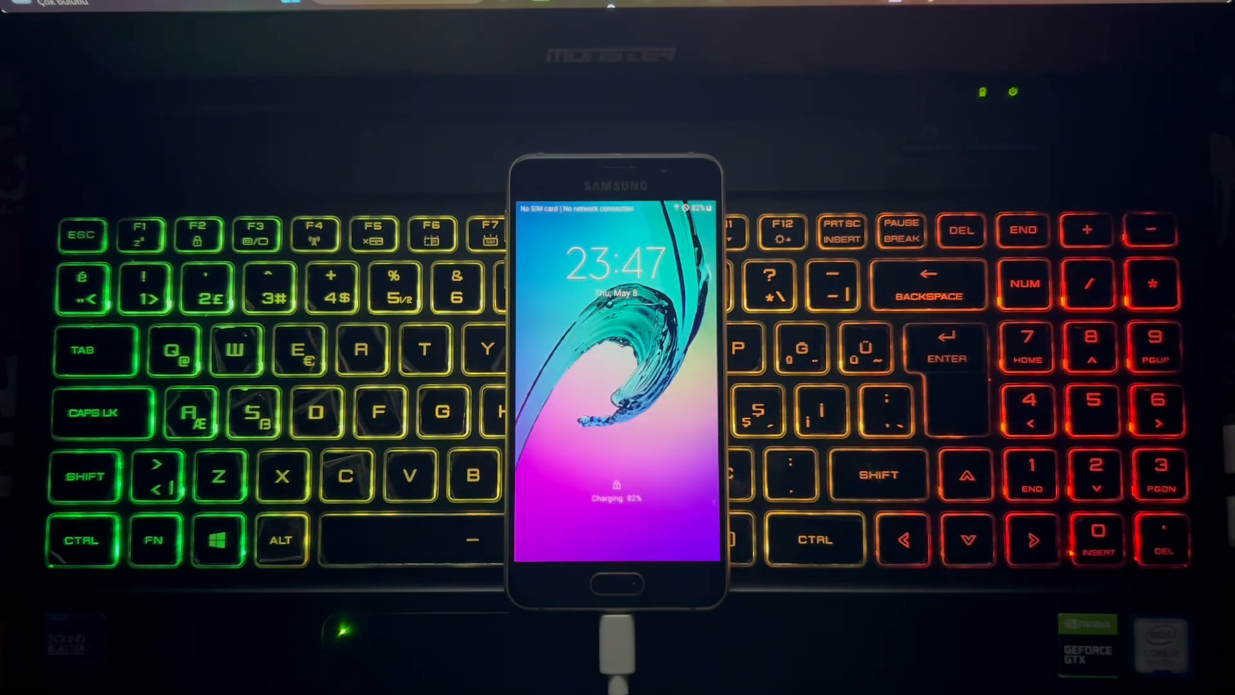
# Step: Unlock the repaired phone and scroll through its Settings list to confirm it works
pyautogui.click(616, 583)
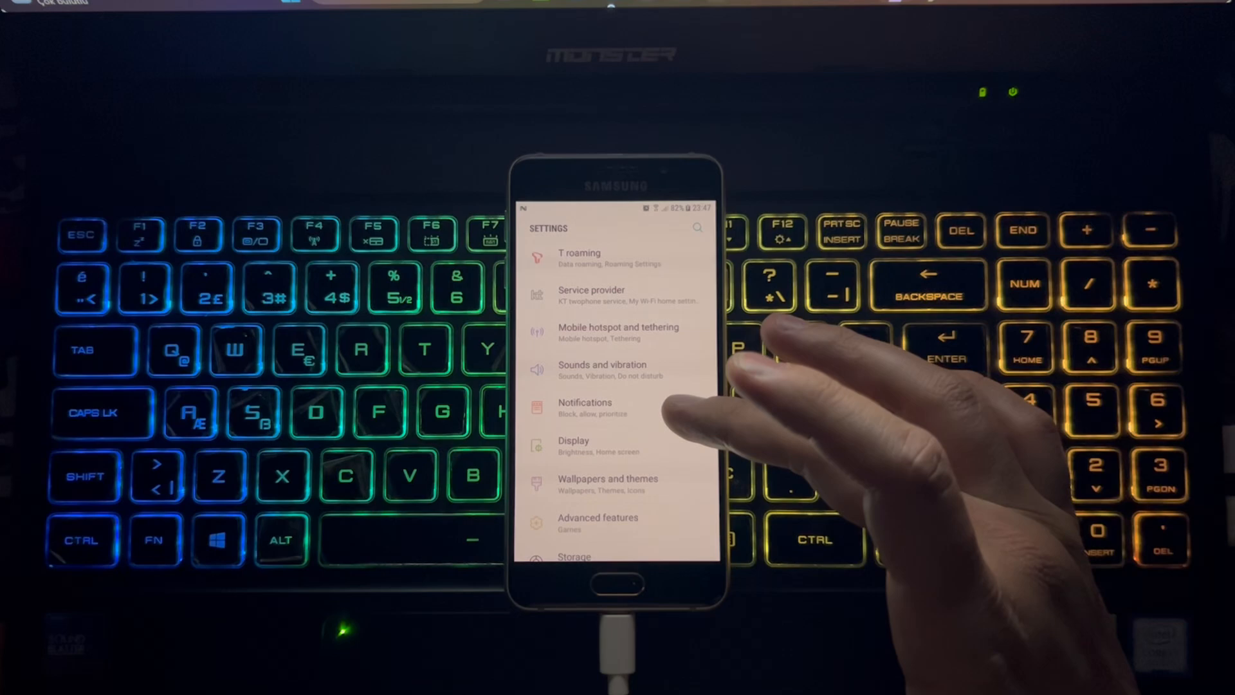
pyautogui.scroll(-3)
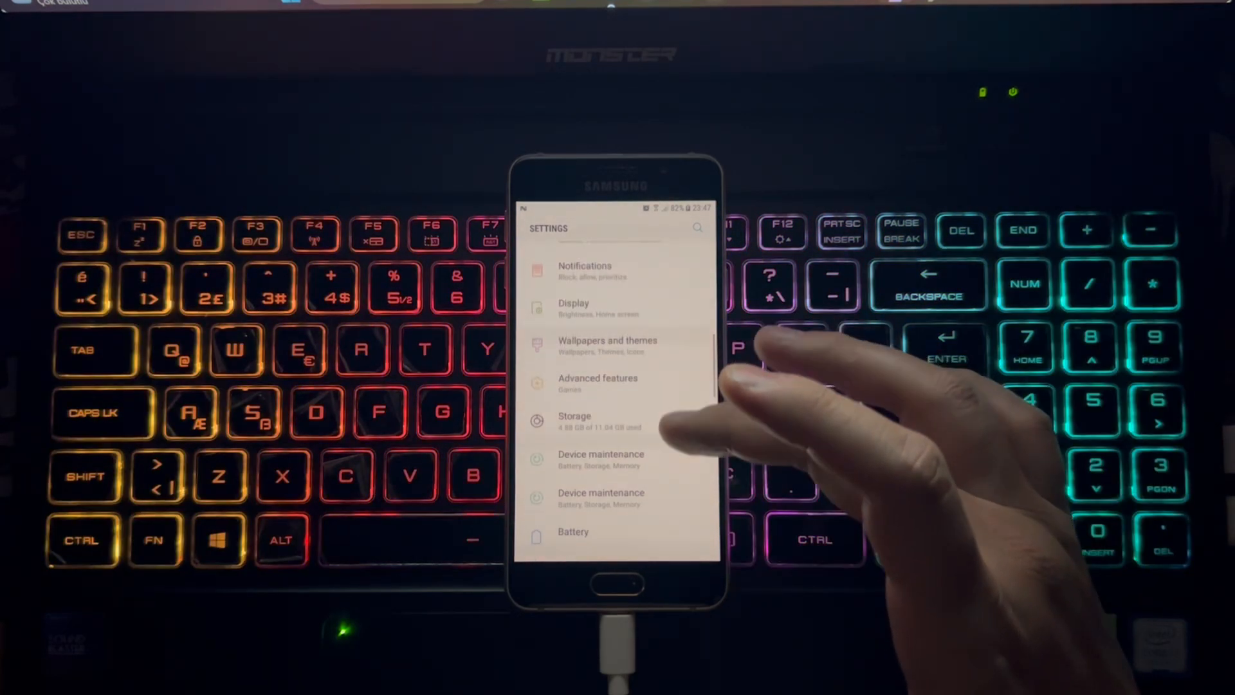
pyautogui.scroll(-3)
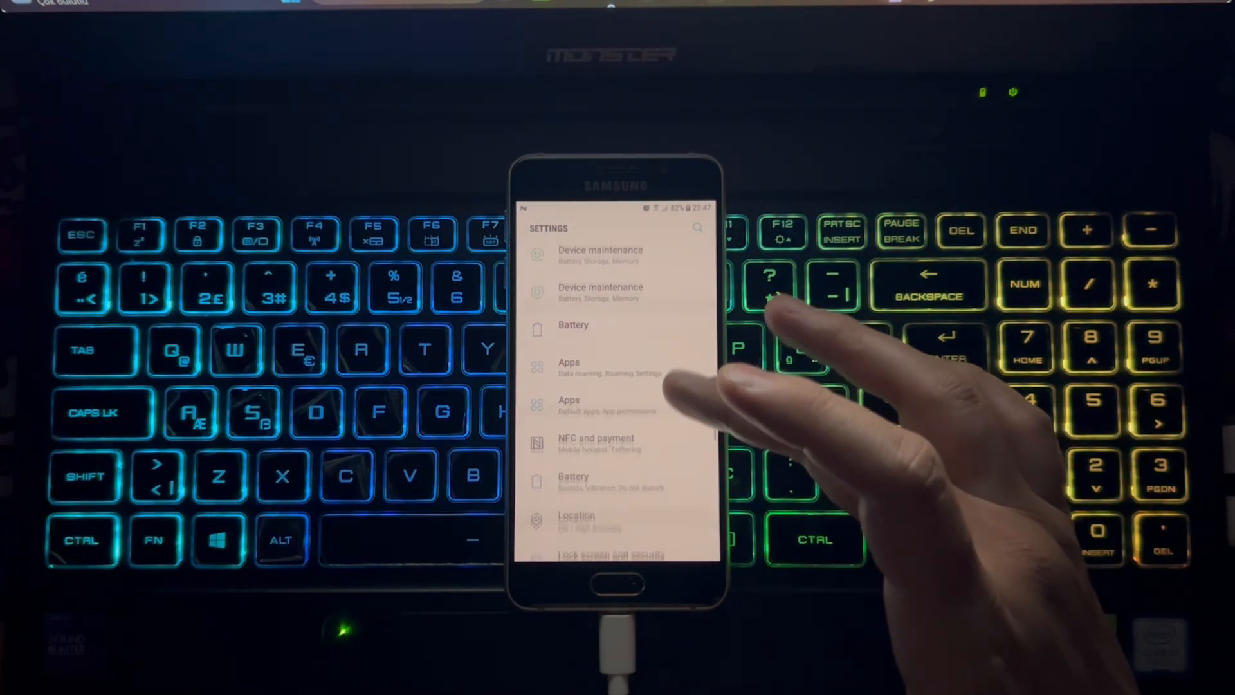
pyautogui.scroll(-3)
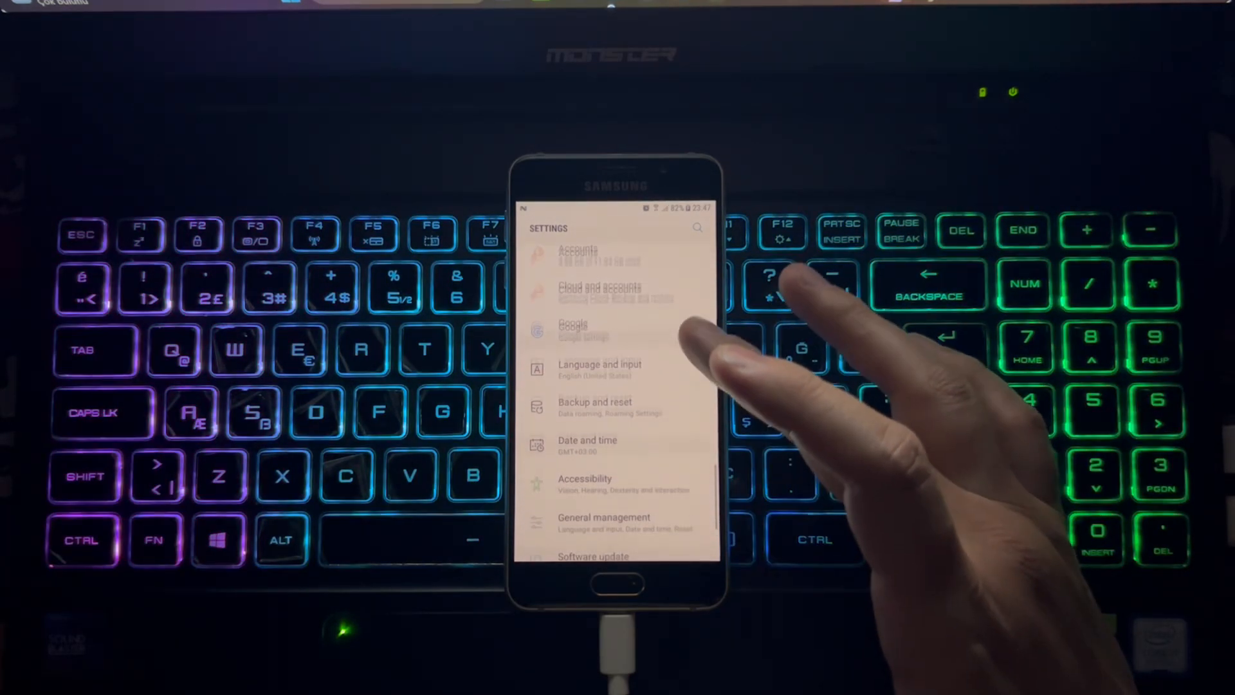
pyautogui.scroll(-3)
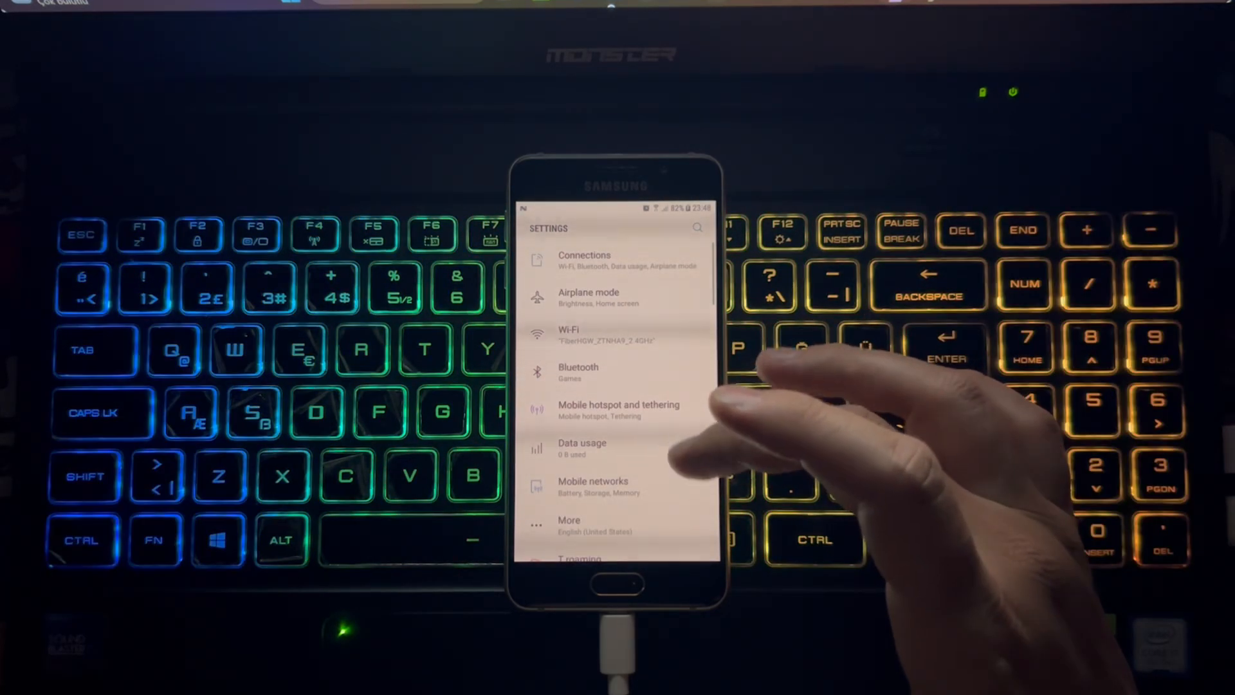
pyautogui.scroll(-3)
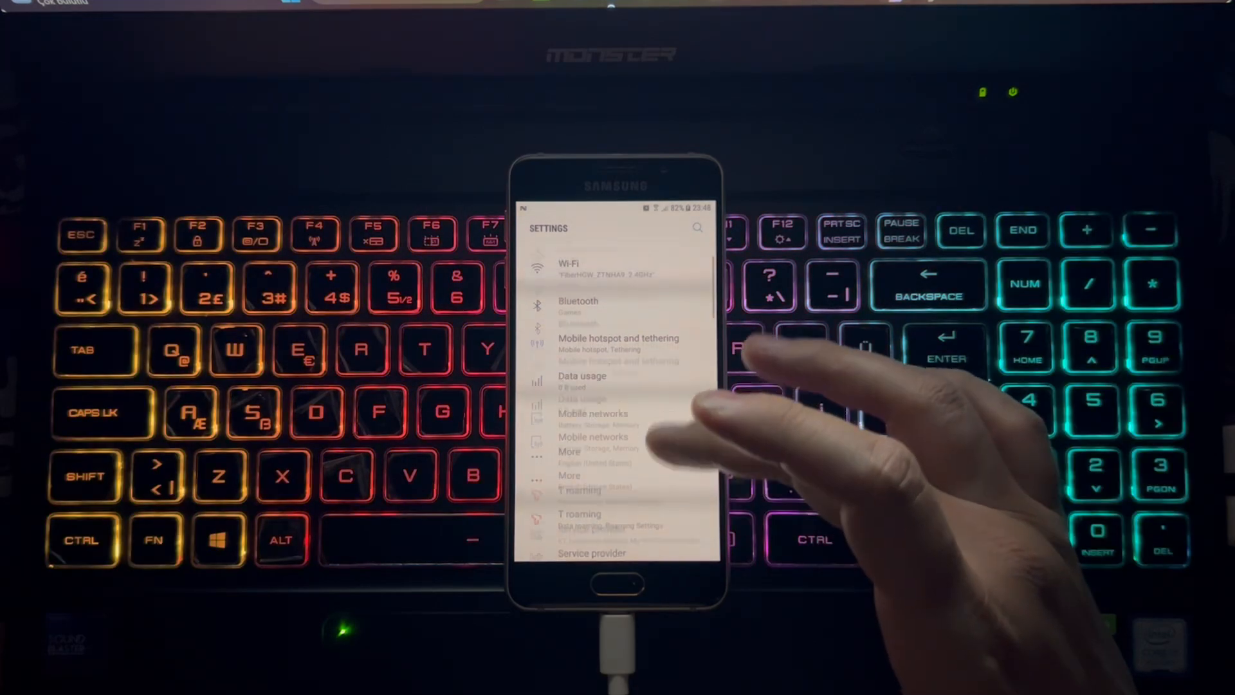
pyautogui.scroll(-3)
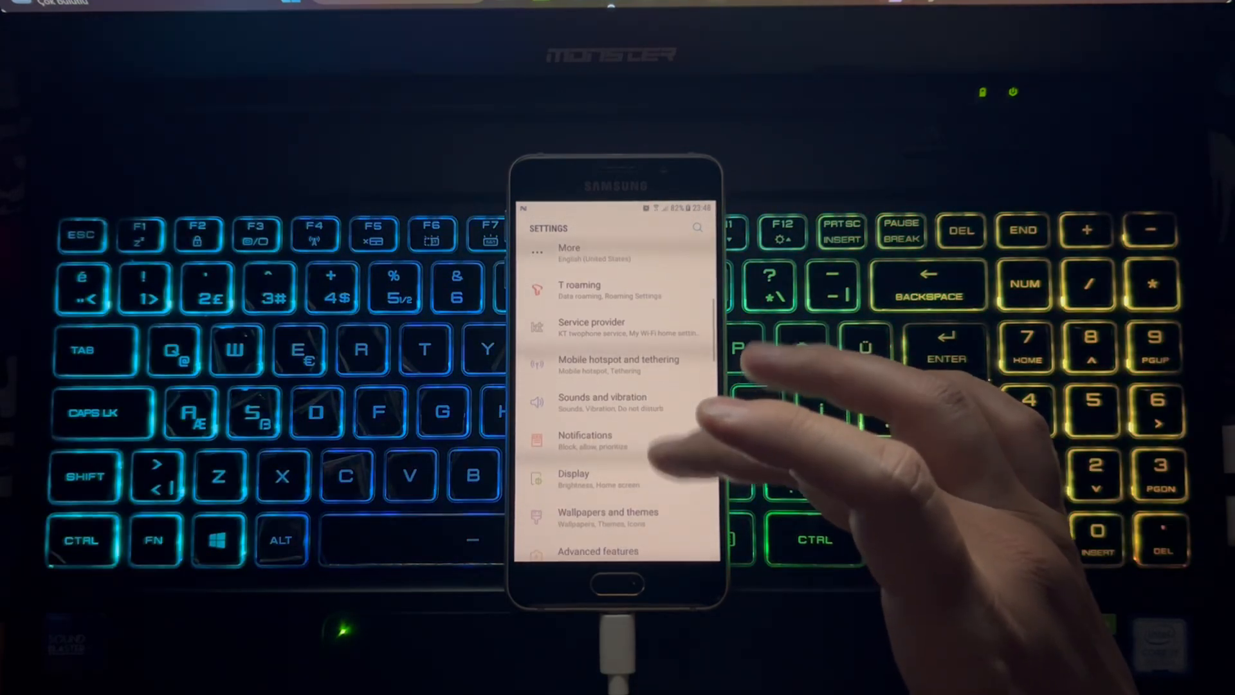